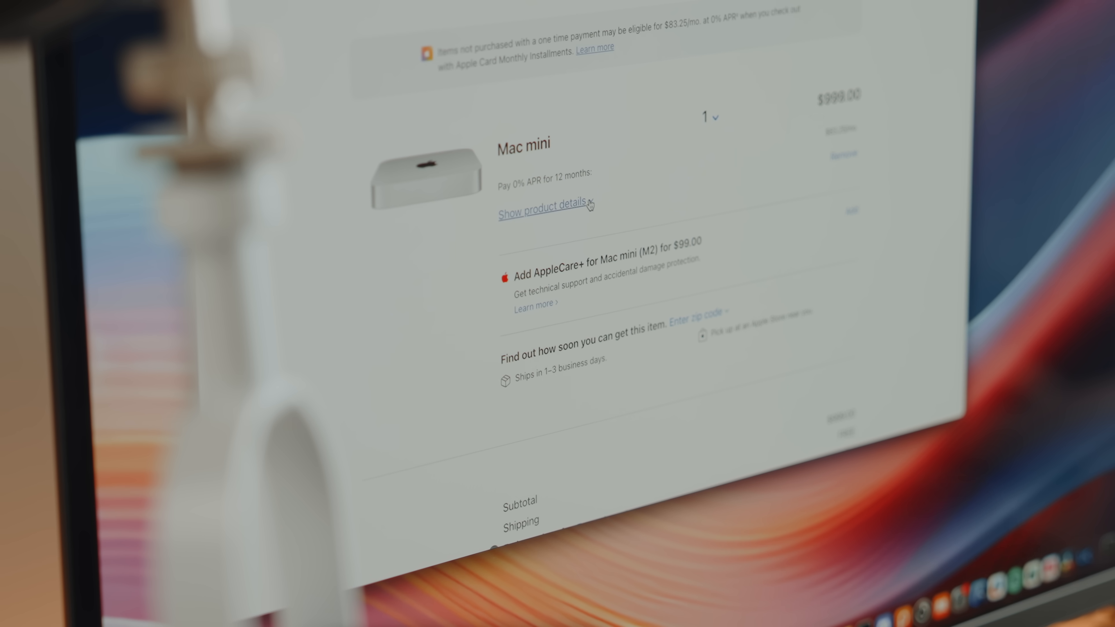
# Expand the $999 Mac mini's details in the bag, revealing M2, 16GB memory, 512GB storage.
pyautogui.click(544, 212)
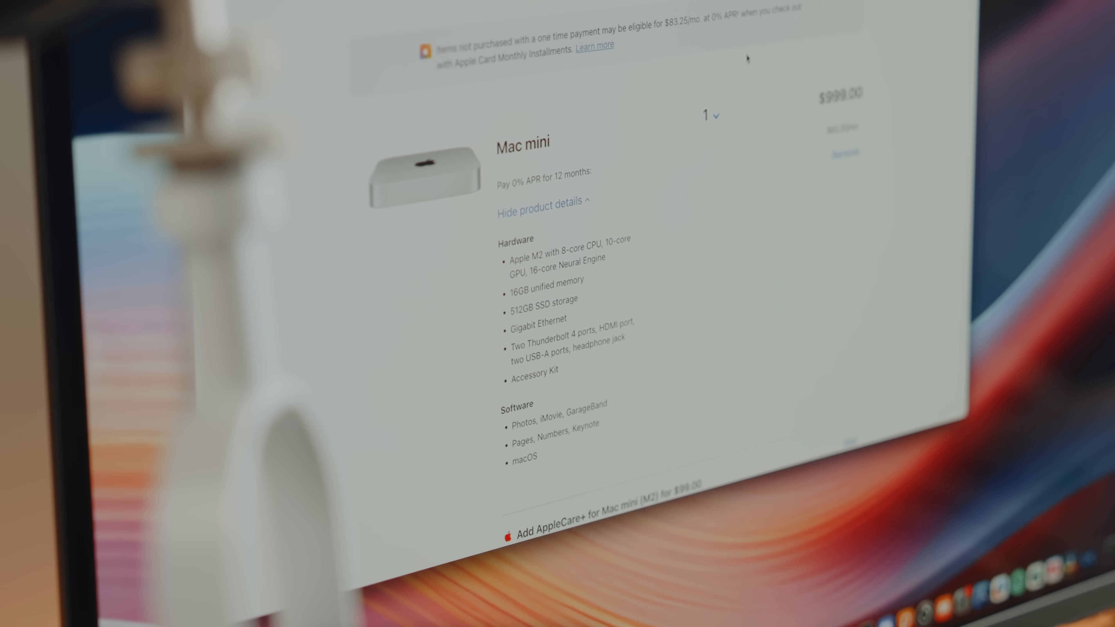